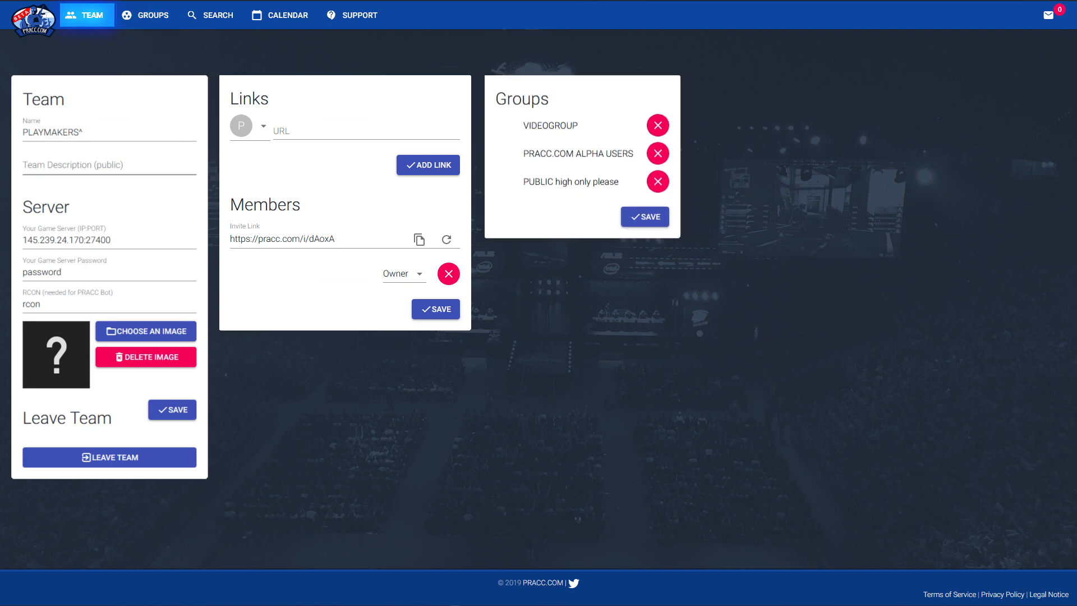
Show the Europe practice-request listing from all groups and all maps via SEARCH.
{"action": "left_click", "coordinate": [218, 16]}
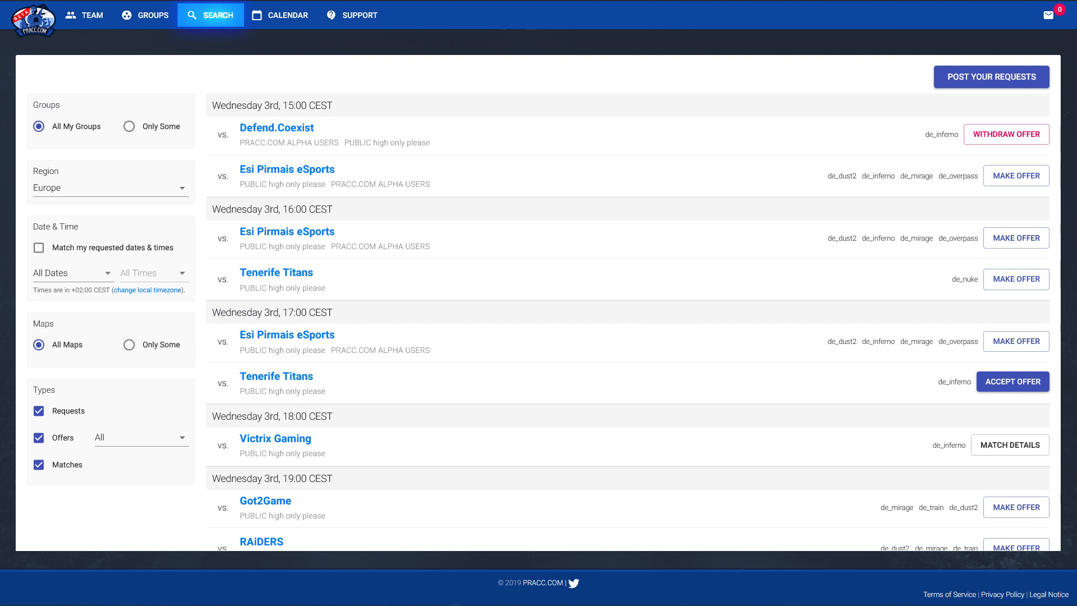
Limit the search's map filter to Only Some maps.
{"action": "left_click", "coordinate": [129, 344]}
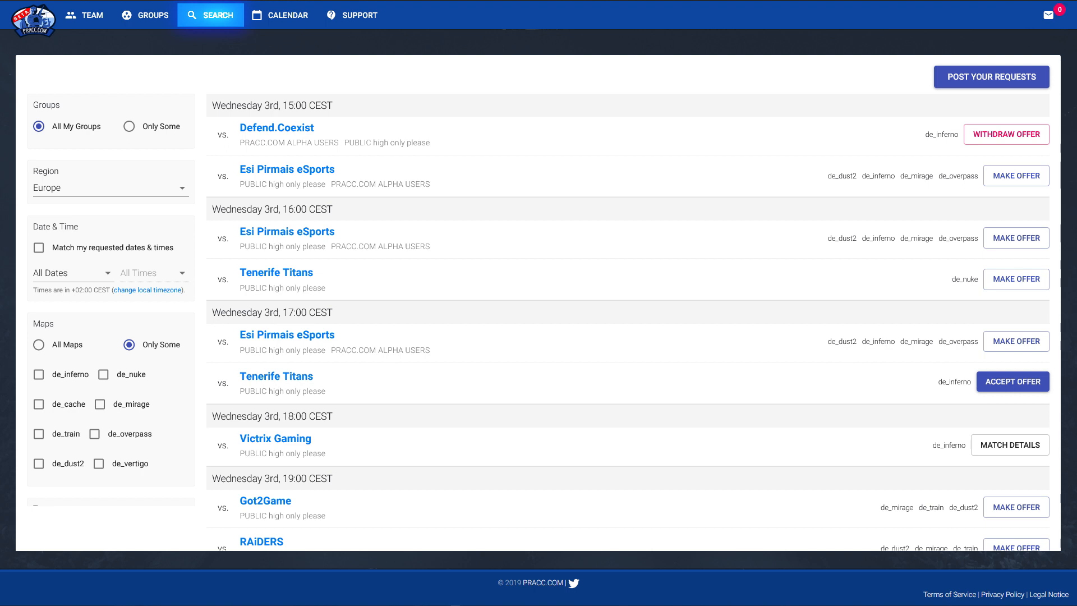
{"action": "left_click", "coordinate": [38, 344]}
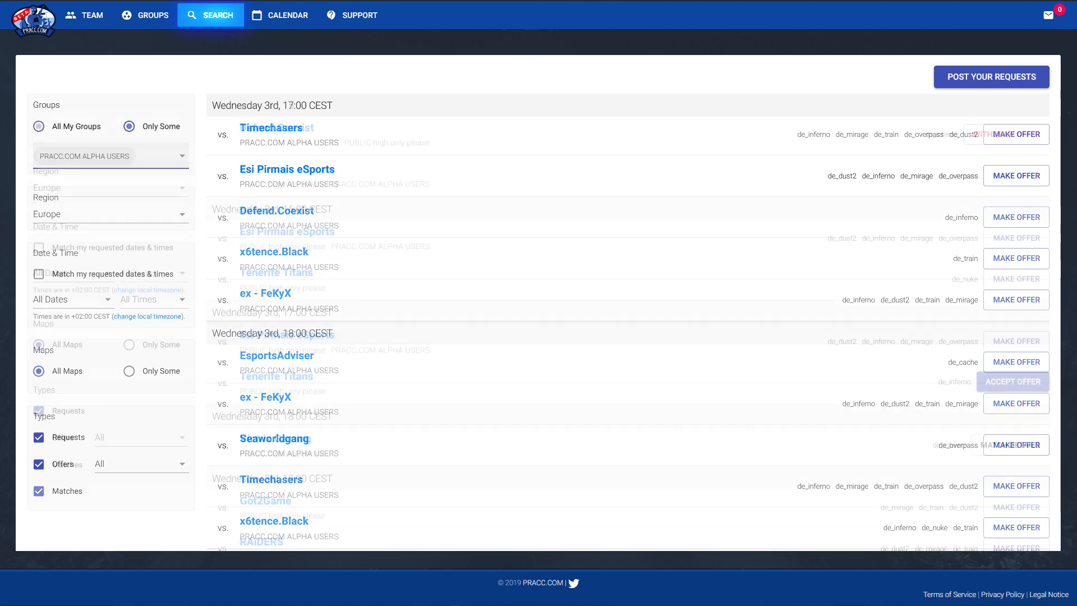
Limit the search's group filter to Only Some groups.
{"action": "left_click", "coordinate": [38, 125]}
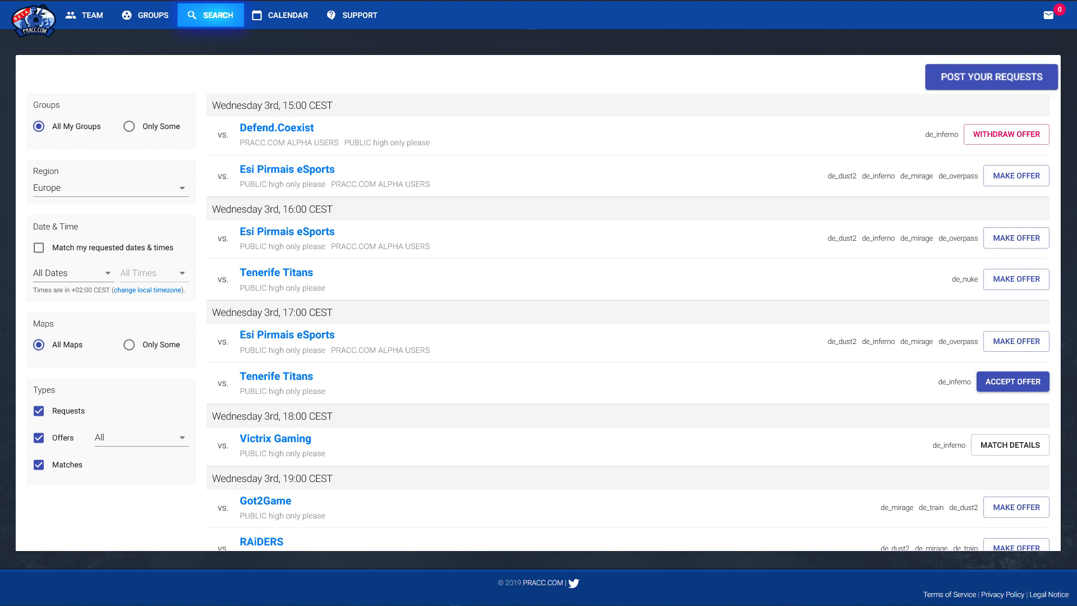
Start a practice request with different maps per time and a chosen region.
{"action": "left_click", "coordinate": [992, 76]}
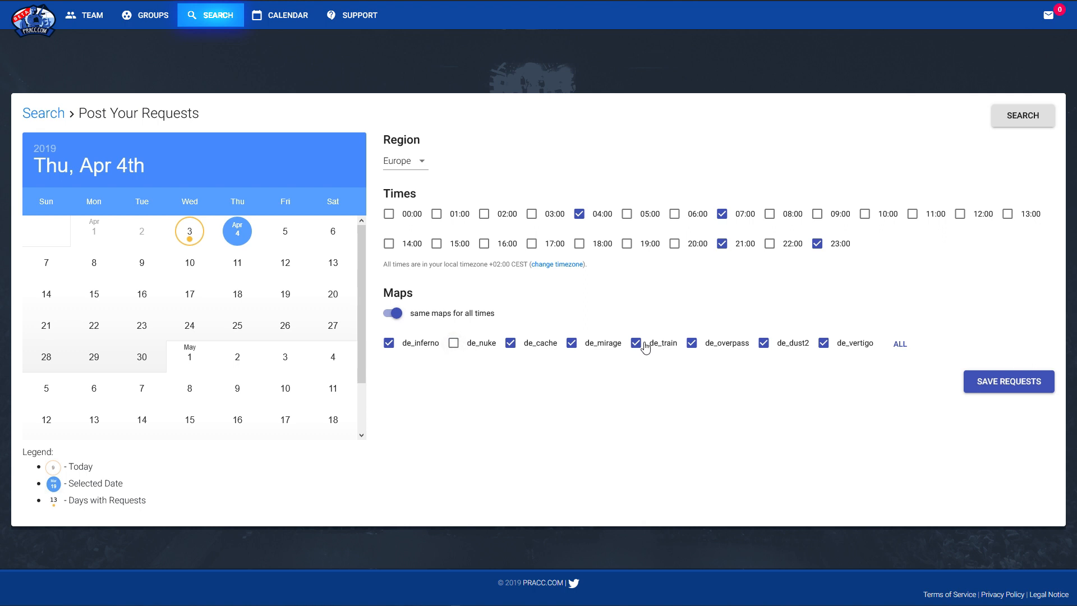
{"action": "left_click", "coordinate": [393, 313]}
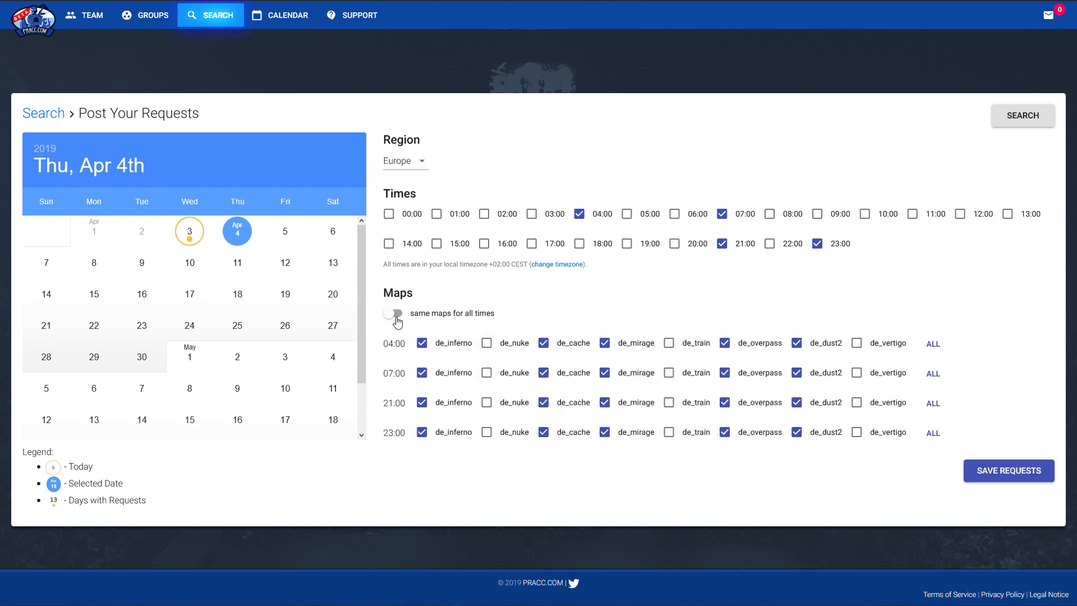
{"action": "left_click", "coordinate": [399, 161]}
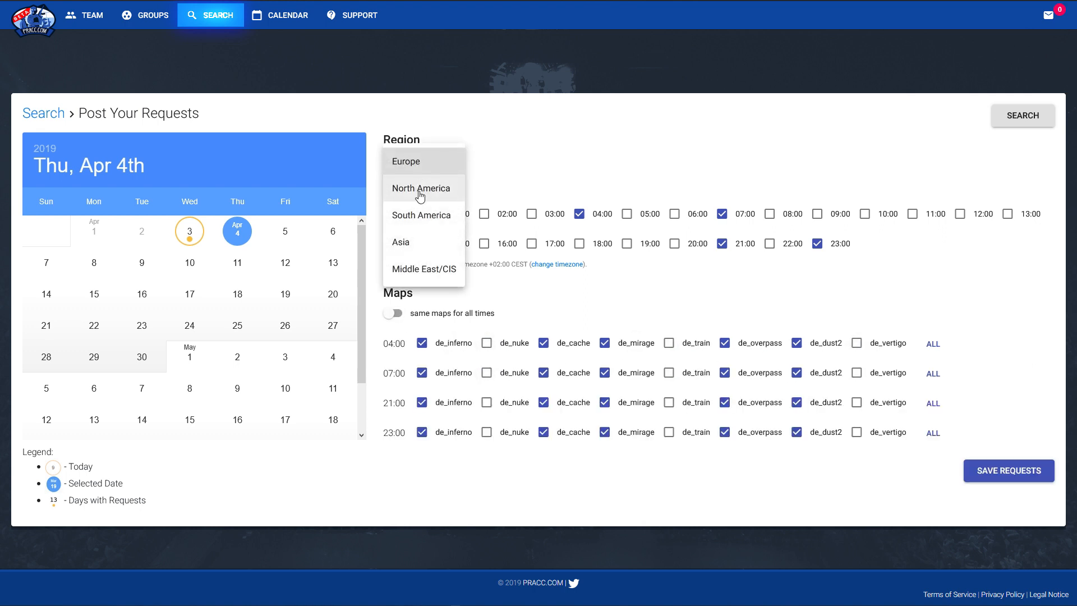
{"action": "left_click", "coordinate": [420, 189]}
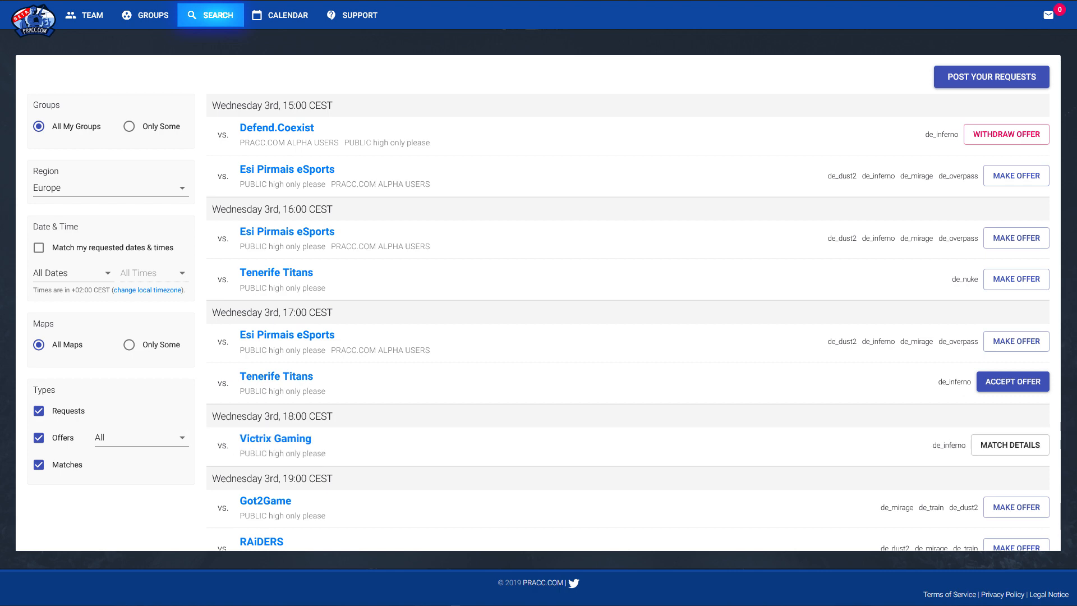
Go to the team calendar and enter the Unicorns Of Love match room.
{"action": "left_click", "coordinate": [286, 16]}
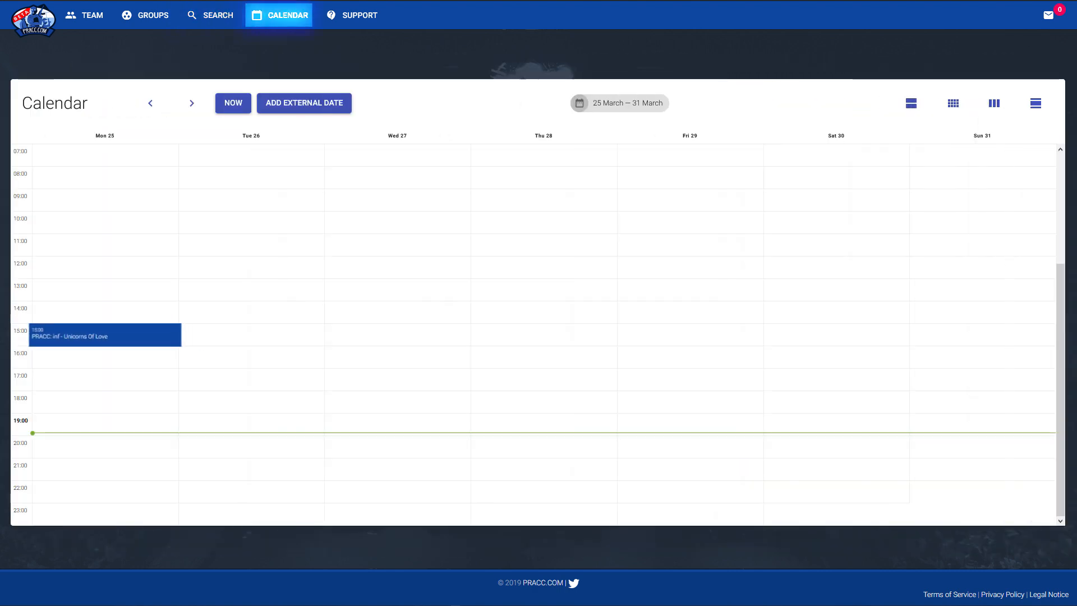
{"action": "left_click", "coordinate": [105, 335]}
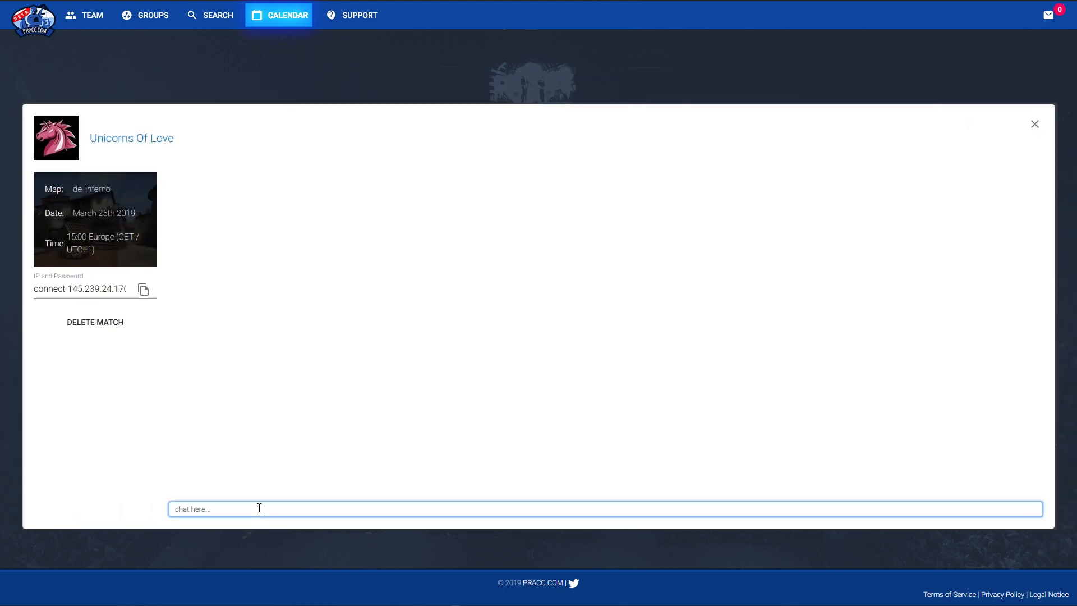
Send the chat message 'we will be around 10 minutes late, is this a problem'.
{"action": "type", "text": "we will be"}
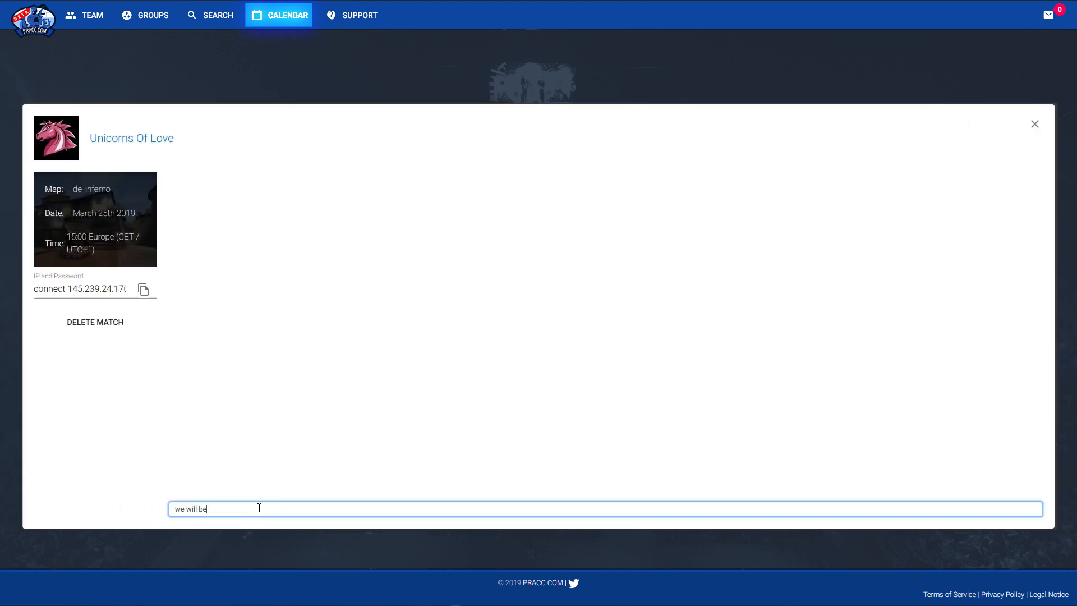
{"action": "type", "text": "around 10 miu"}
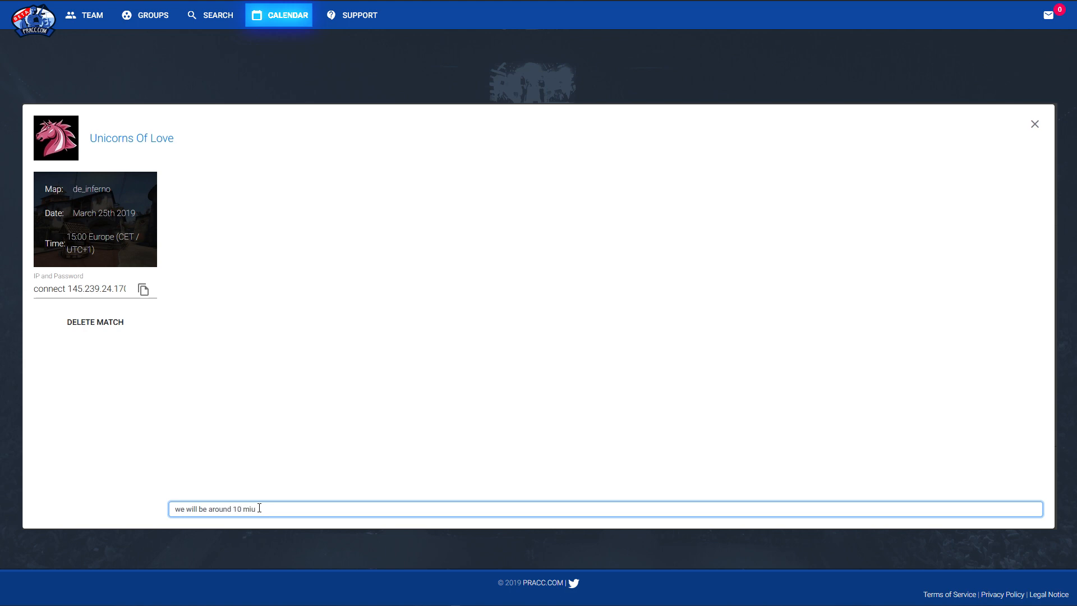
{"action": "type", "text": "nutes late, is this a"}
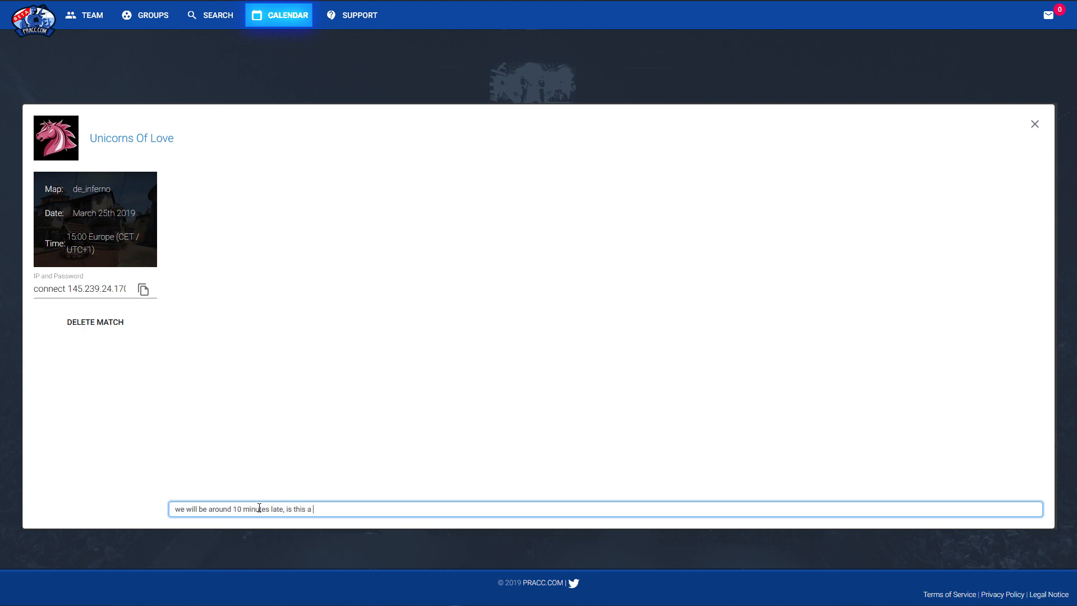
{"action": "key", "text": "Enter"}
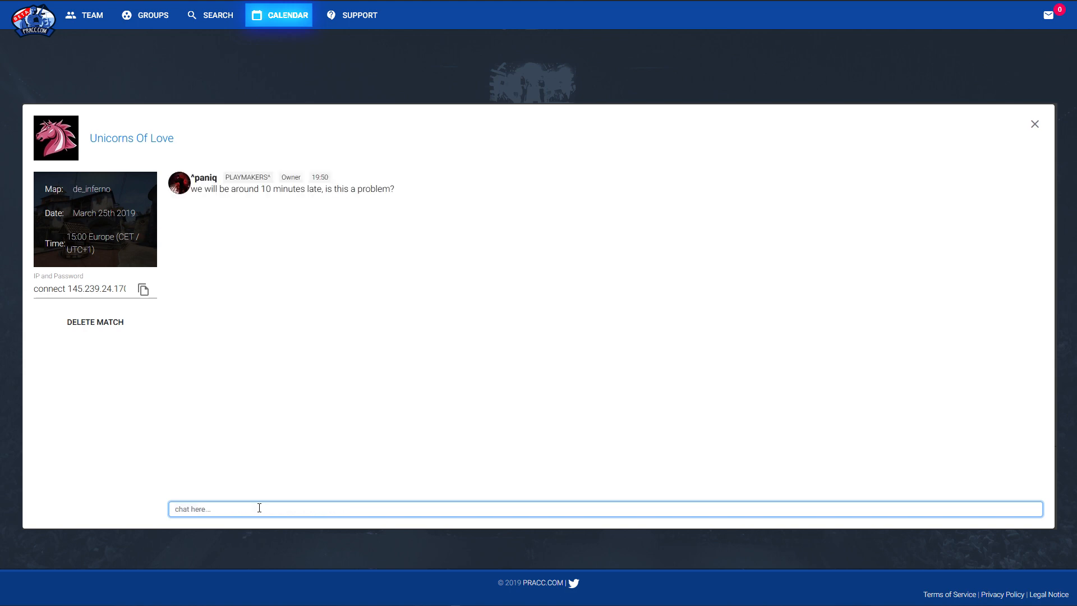